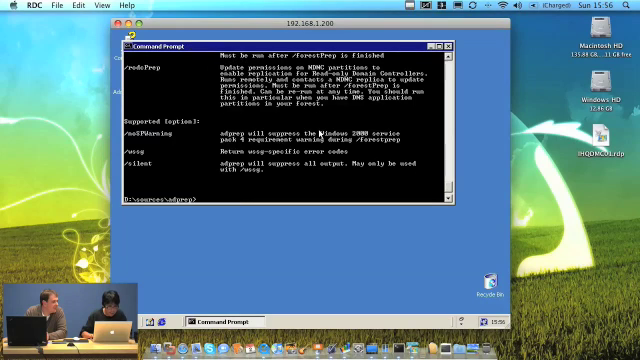
{"action": "type", "text": "adprep /"}
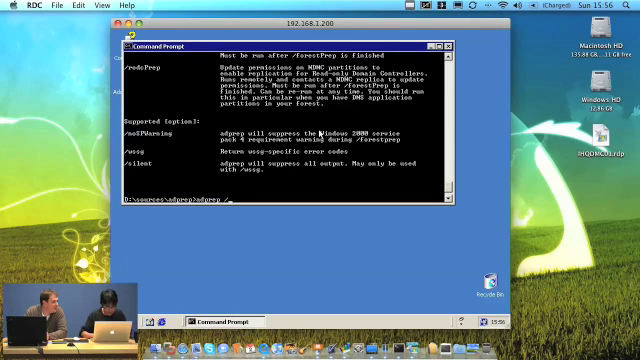
{"action": "type", "text": "/DOMAINPREP"}
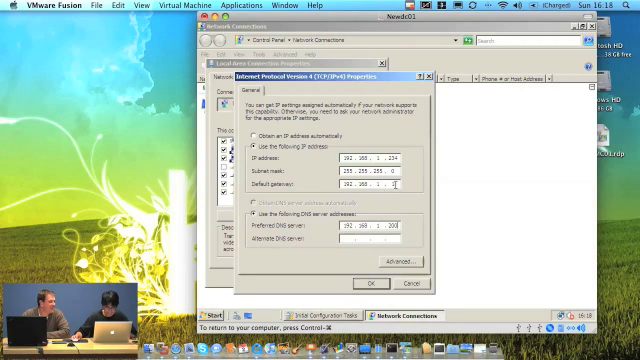
{"action": "mouse_move", "coordinate": [410, 224]}
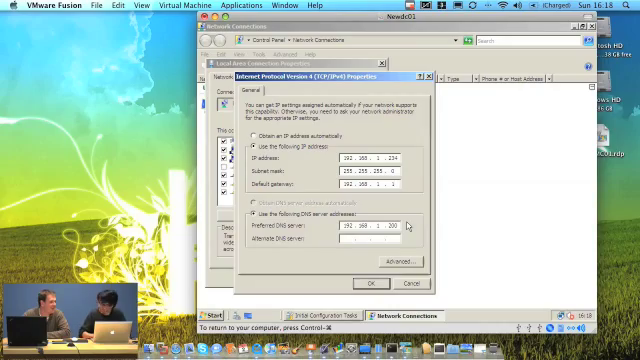